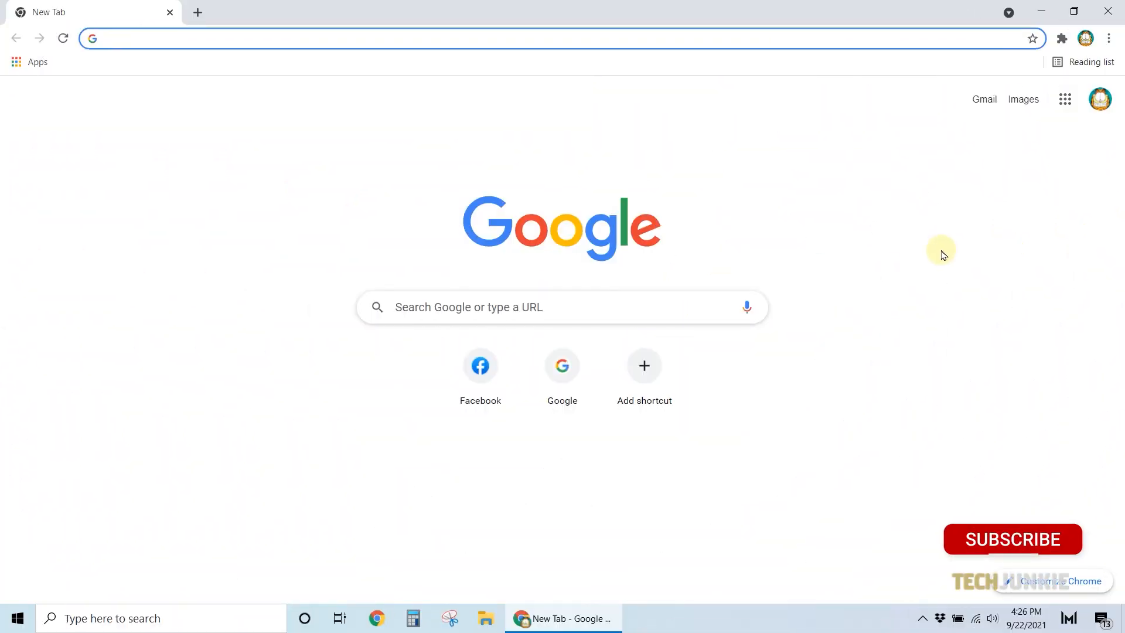
Launch Google Keep from the Google apps grid on the Chrome new tab page.
click(1011, 539)
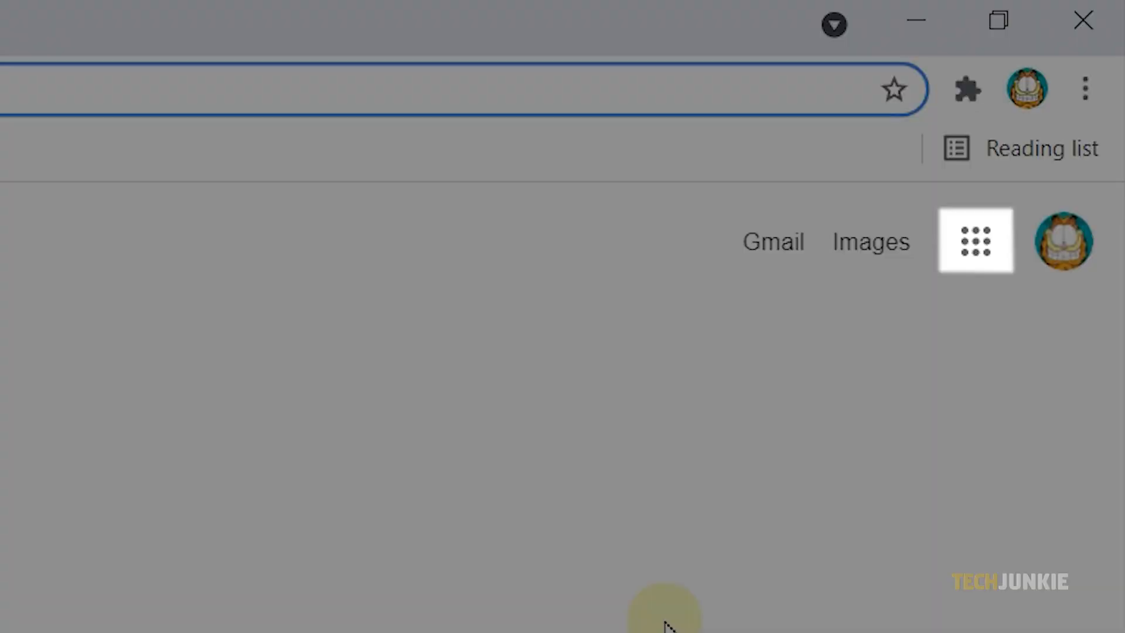
mouse_move(976, 241)
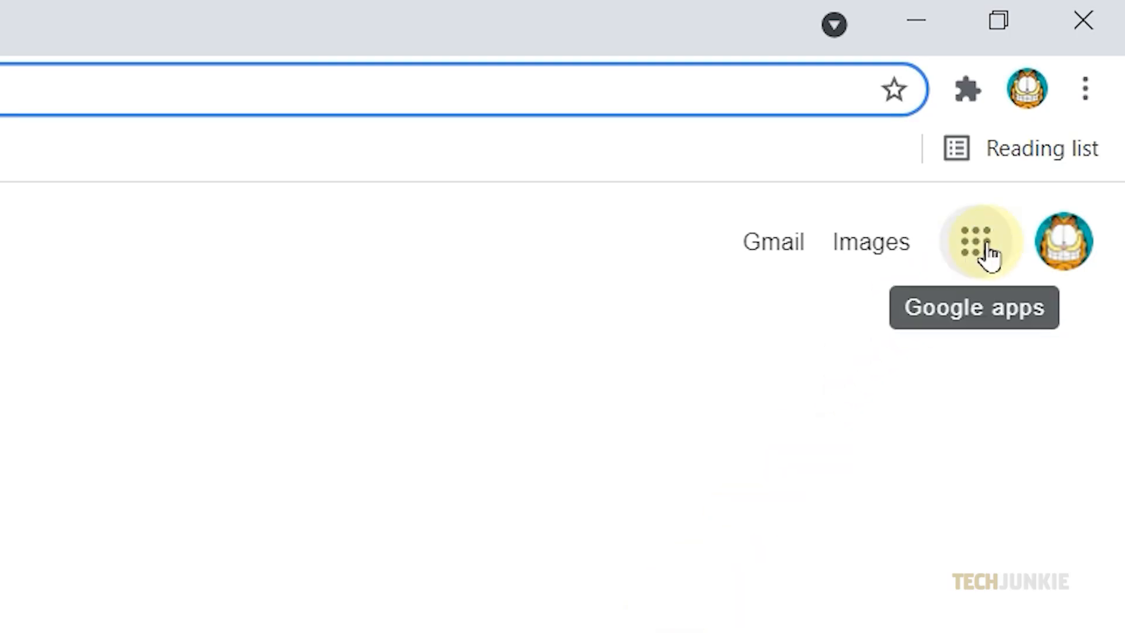
click(982, 242)
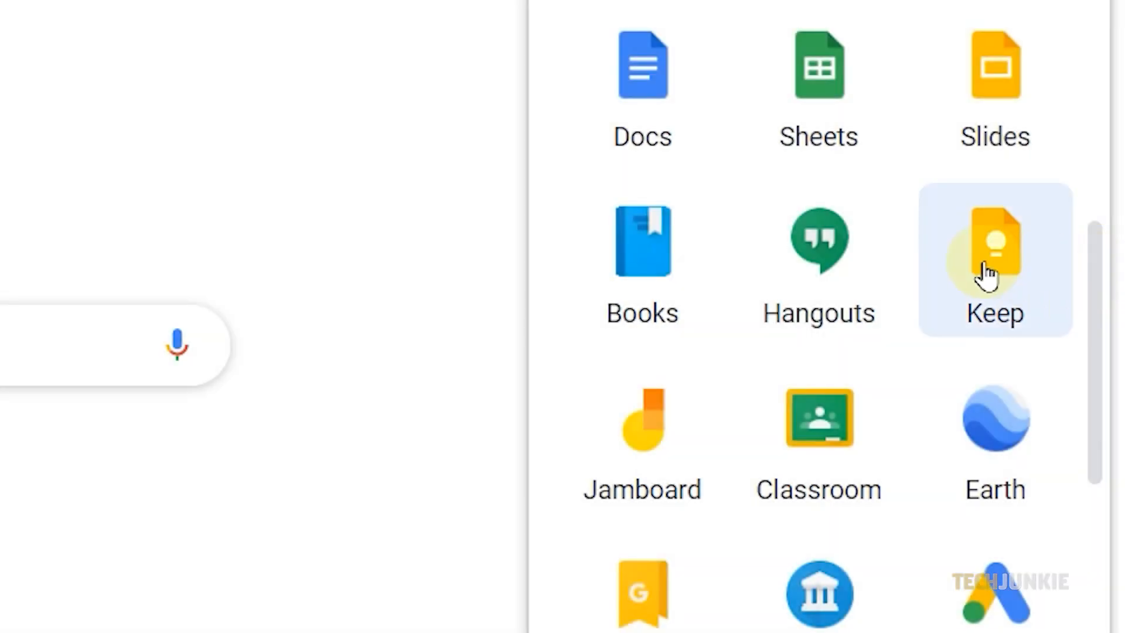
click(993, 247)
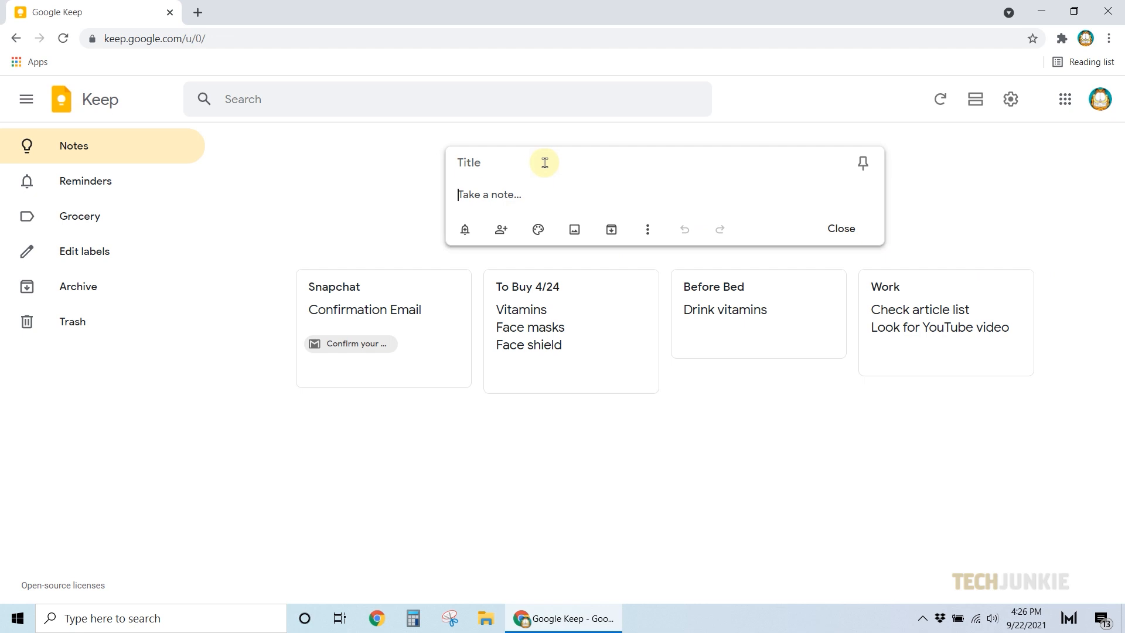
Write a note titled 'Sample Note' with lines note 1, note 2, note 3 and save it.
text(Sample Note)
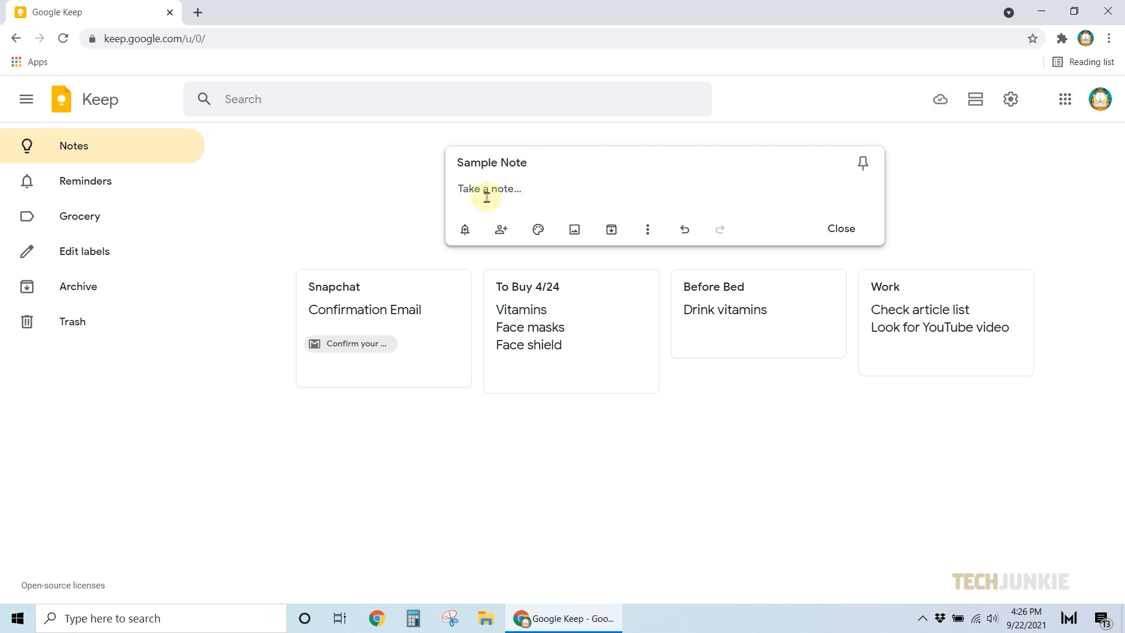
text(note 1)
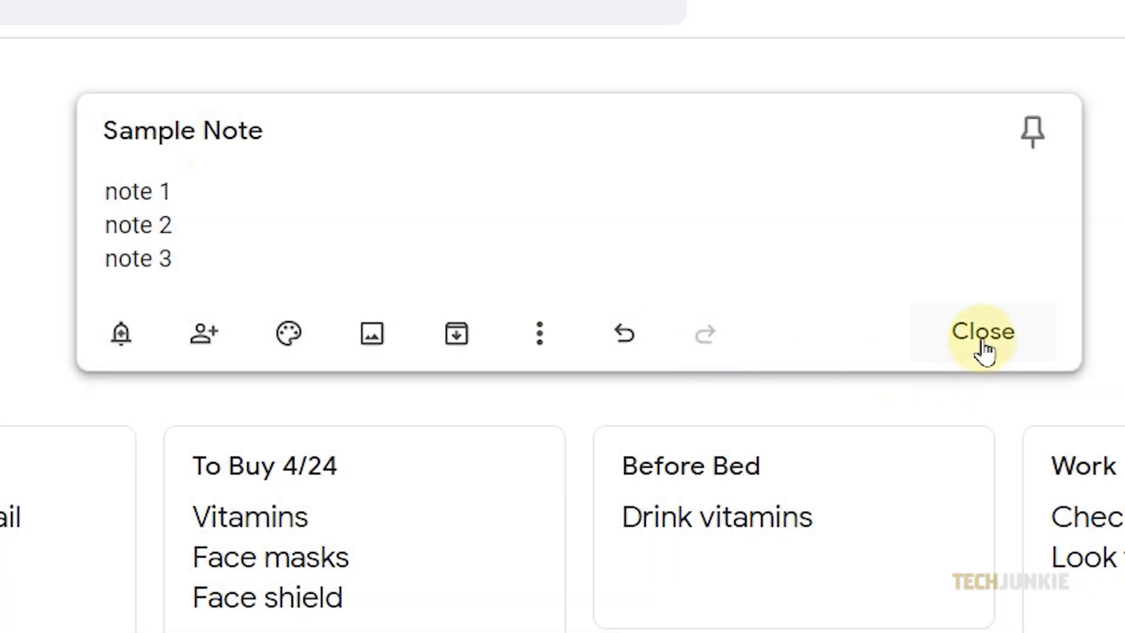
click(982, 330)
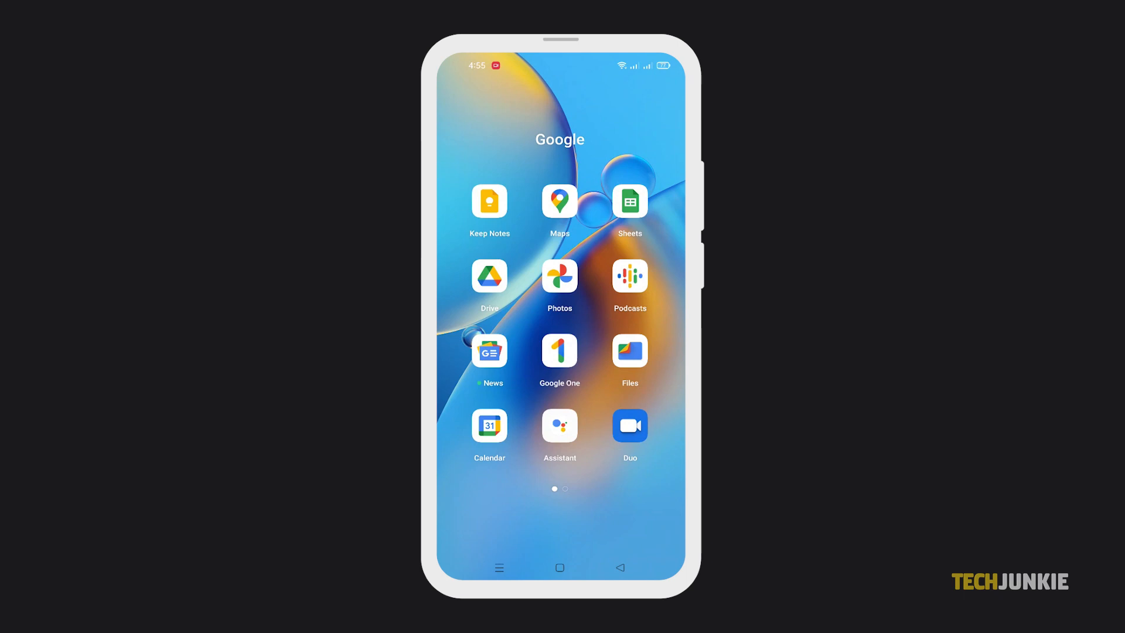
In the phone's Keep Notes app, start a new note titled 'Sample Note' with Note 1–3.
click(489, 203)
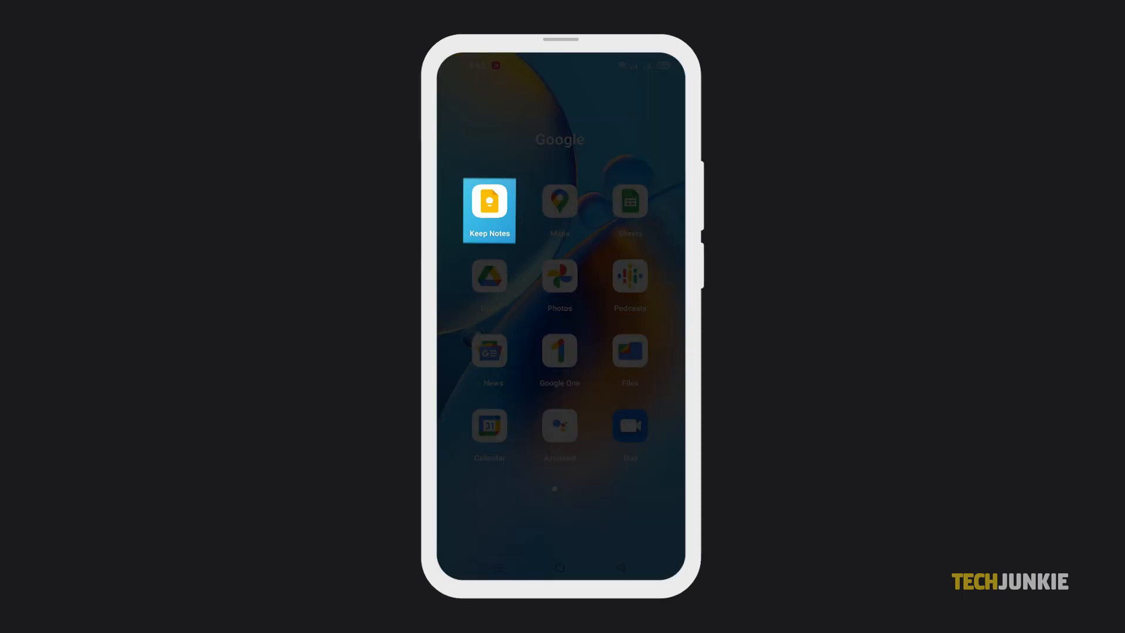
click(488, 200)
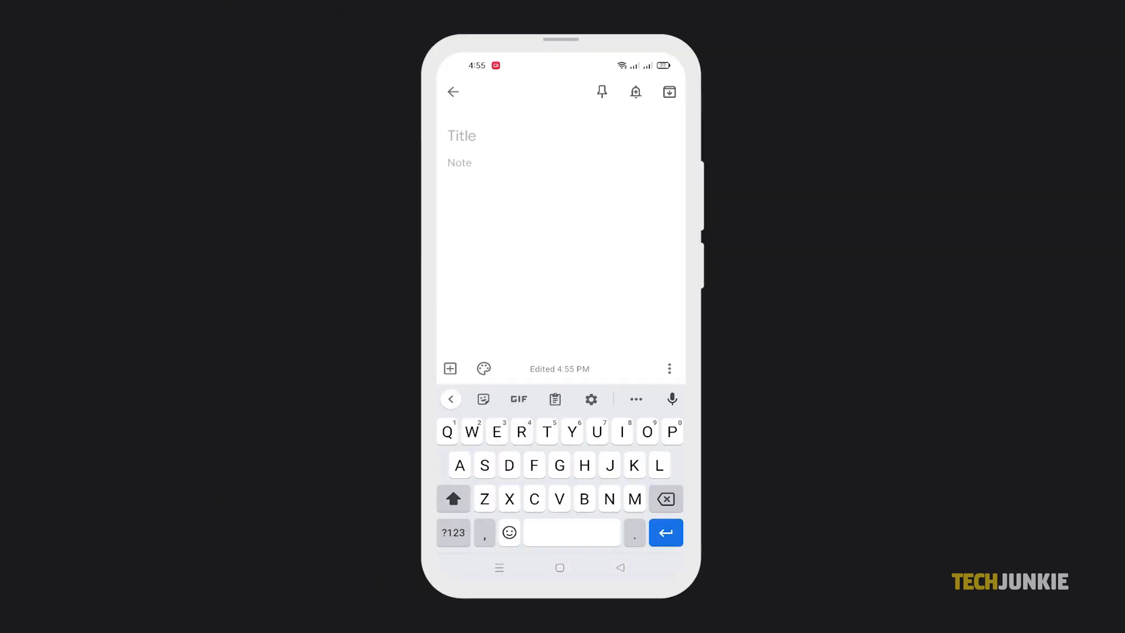
text(Sample Note)
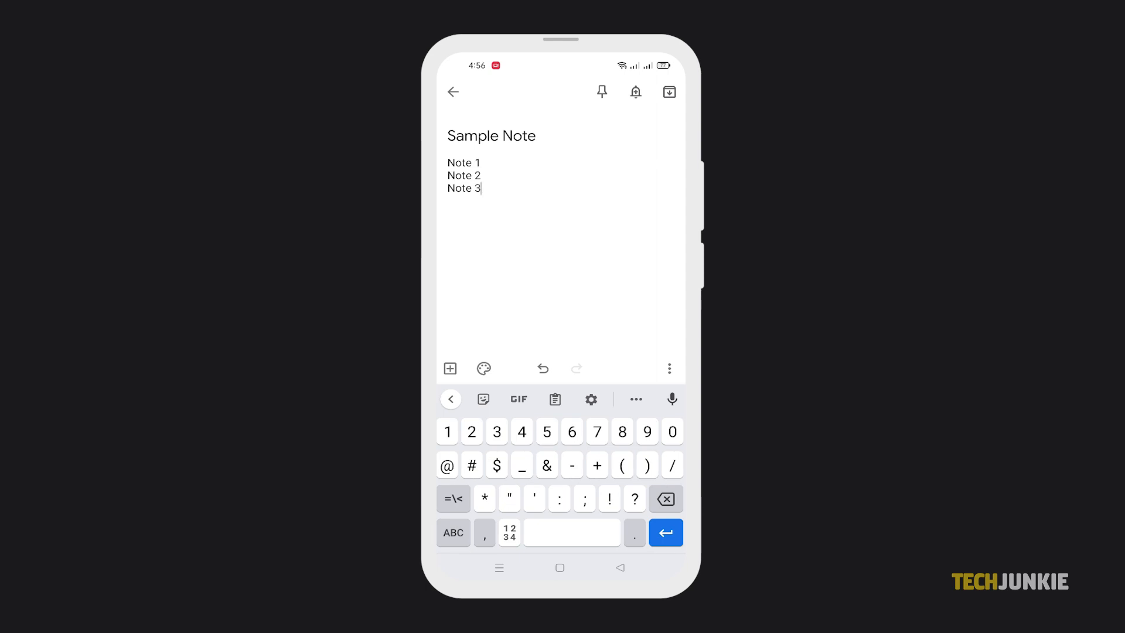
click(452, 91)
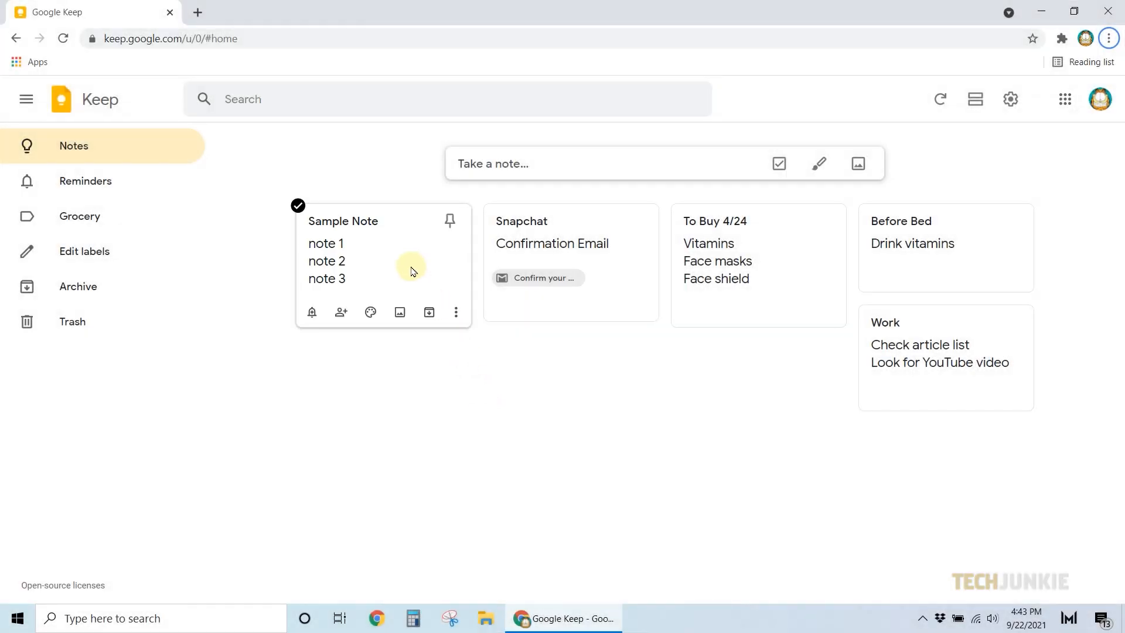
Show checkboxes on Sample Note's three lines, colour it light teal, and save it.
click(384, 261)
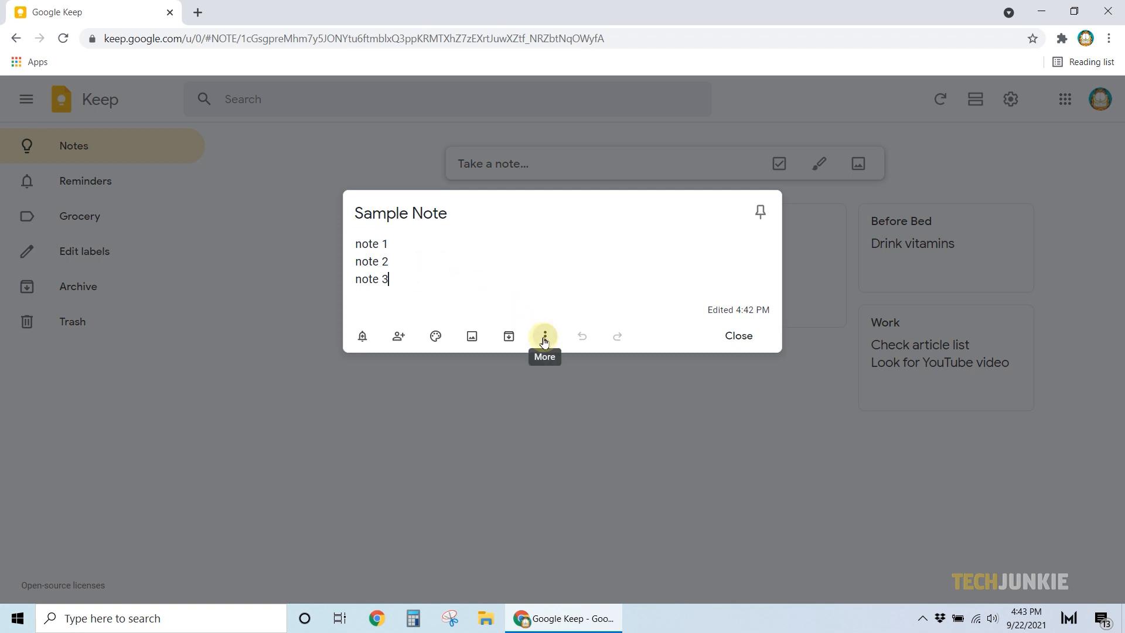
click(544, 336)
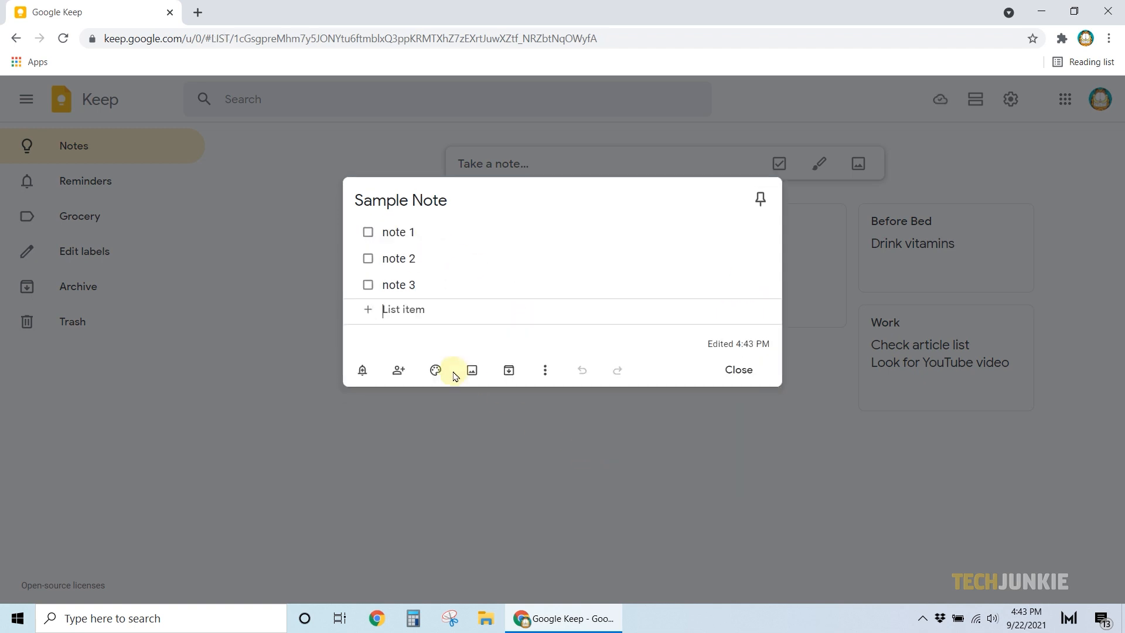
click(434, 371)
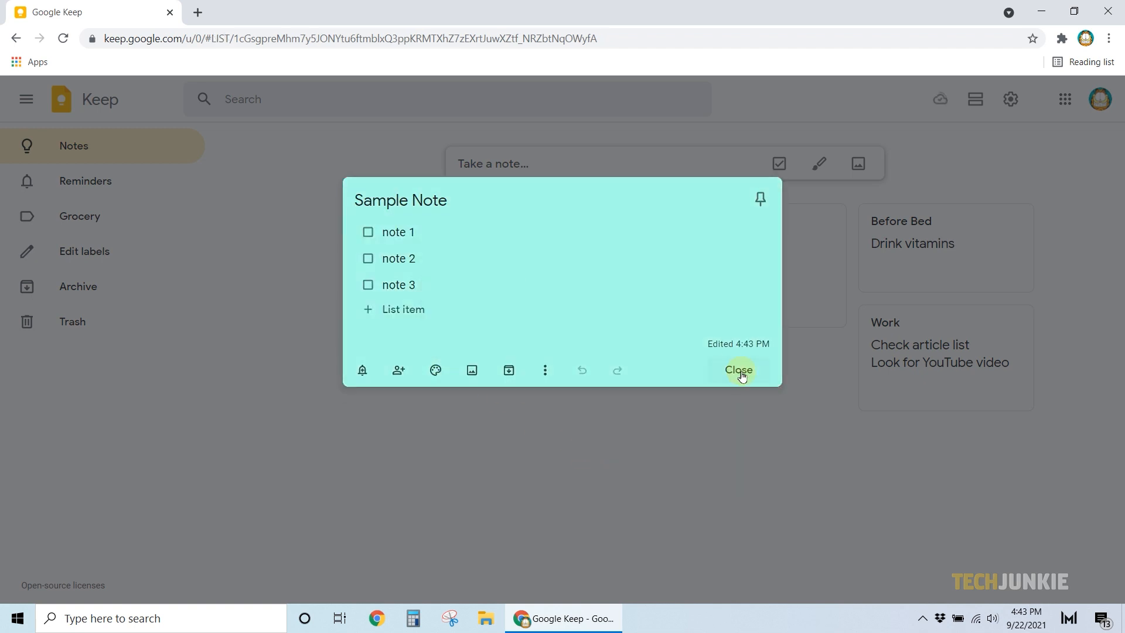
click(737, 371)
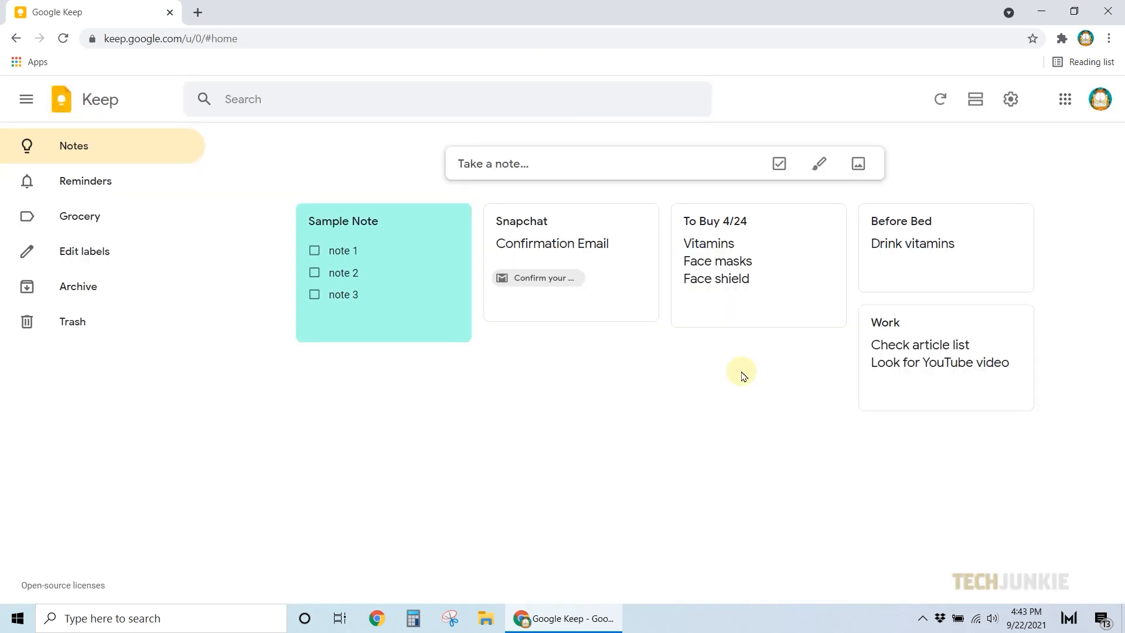
mouse_move(497, 407)
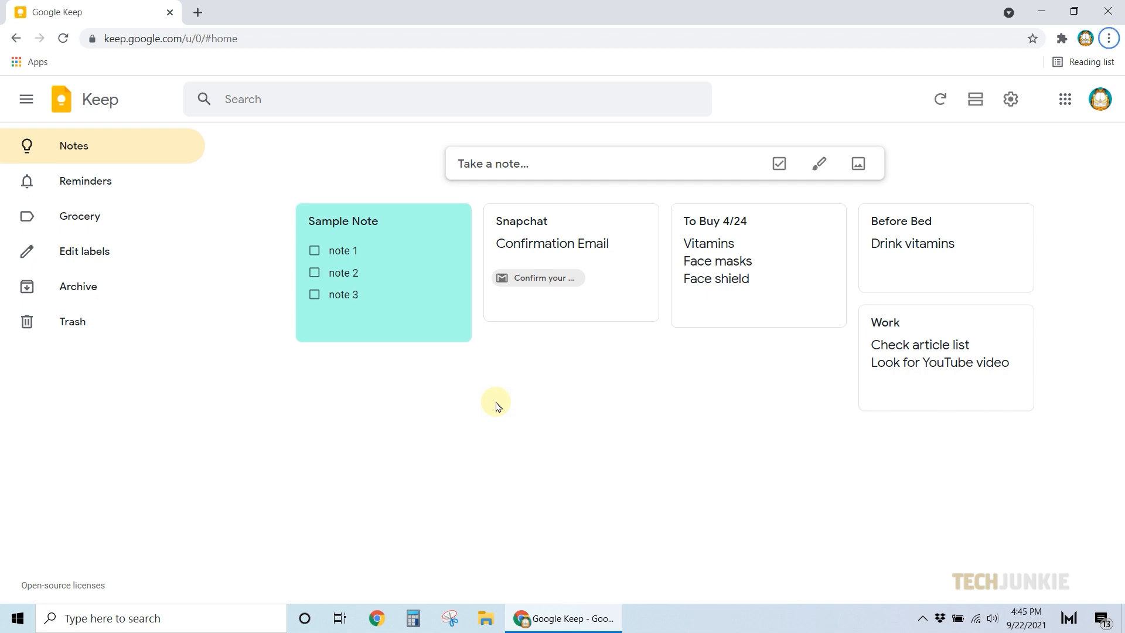
Reopen Sample Note, edit the note 2 item, and reach Delete note in the More menu.
click(383, 273)
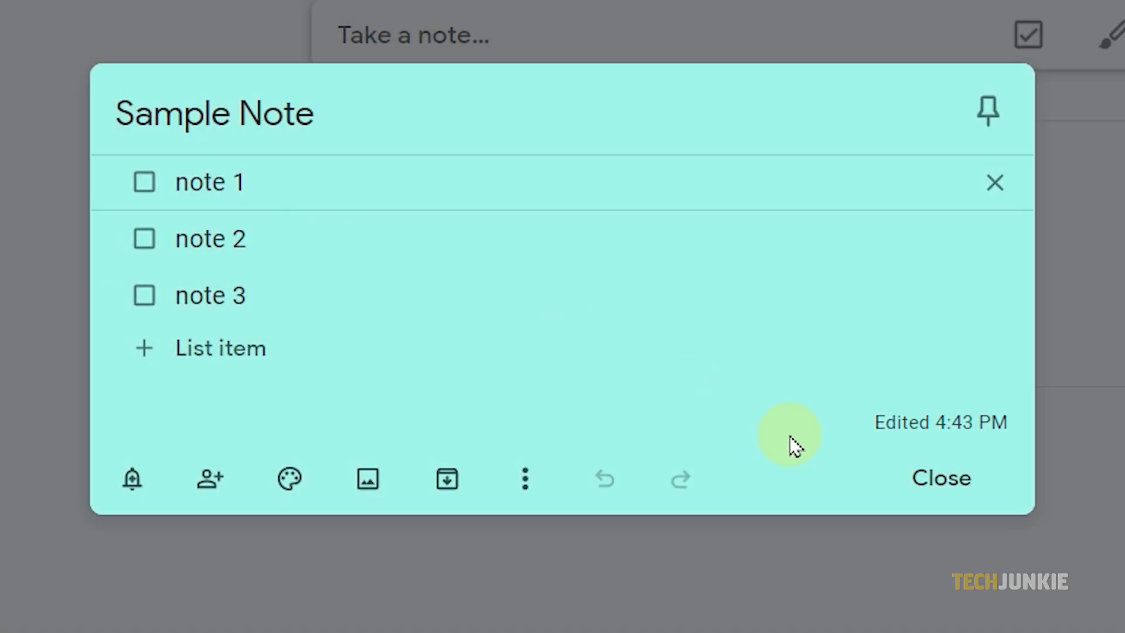
mouse_move(941, 421)
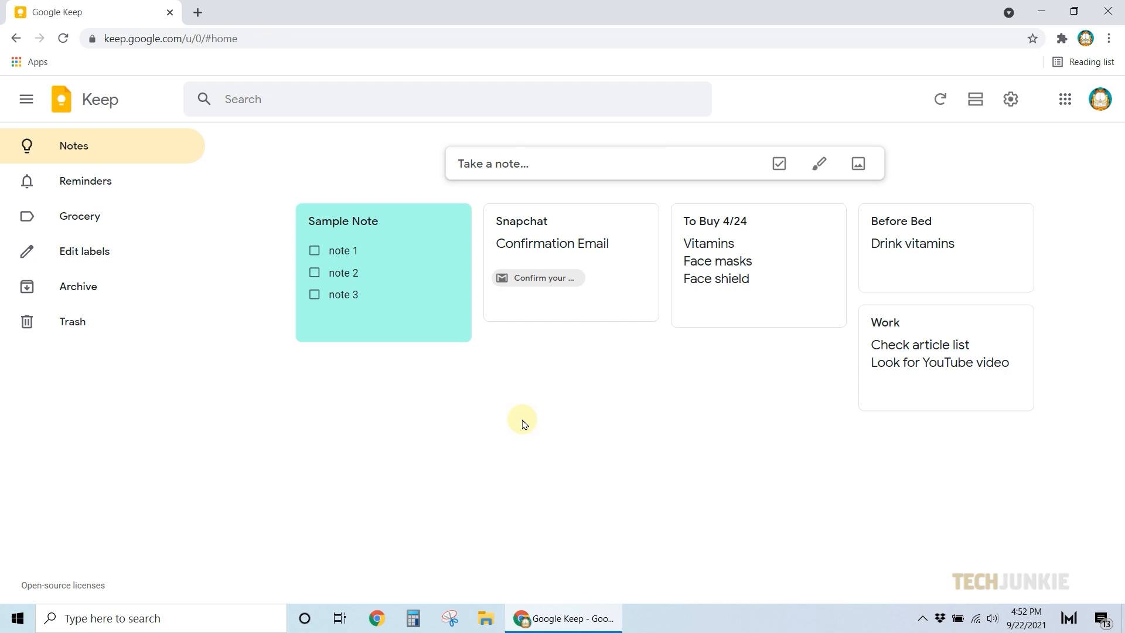
mouse_move(413, 273)
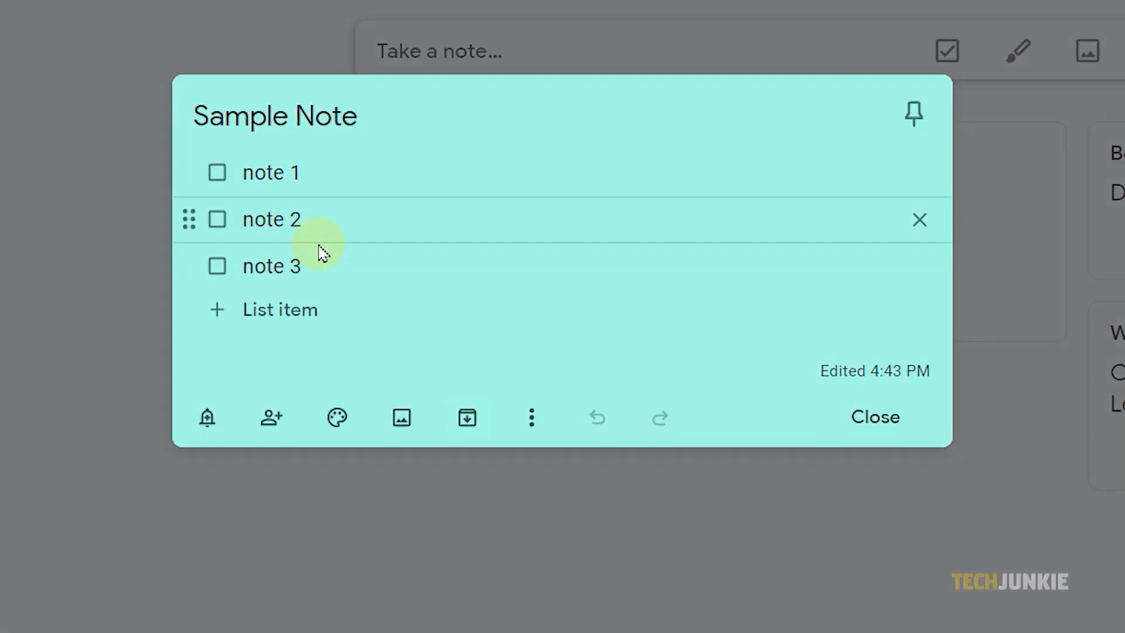
click(466, 417)
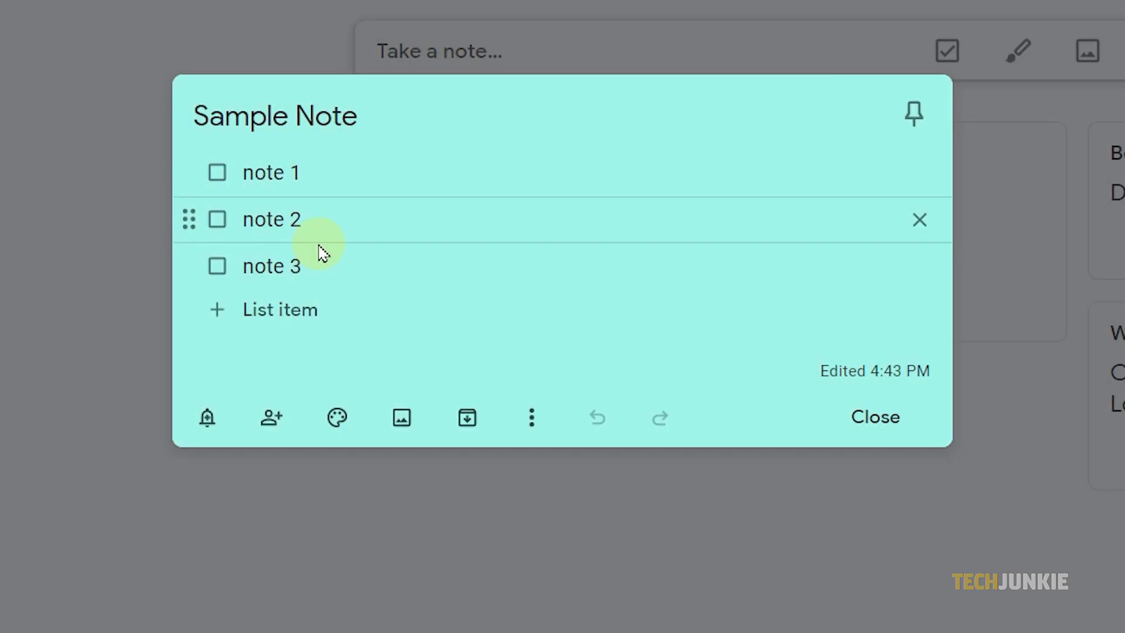
click(531, 417)
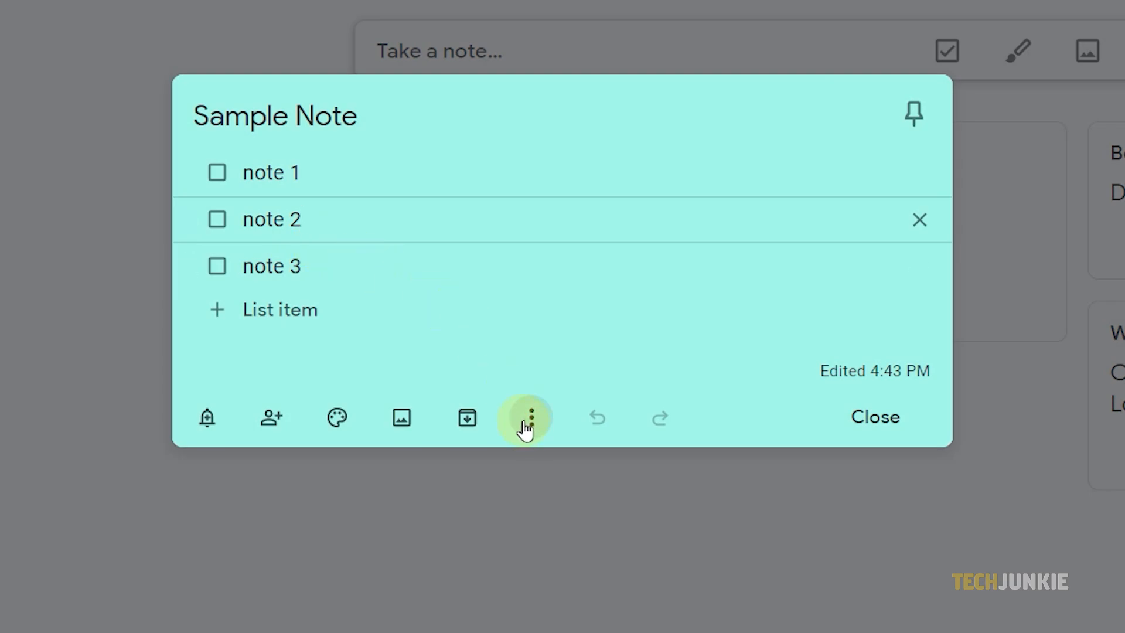
click(529, 417)
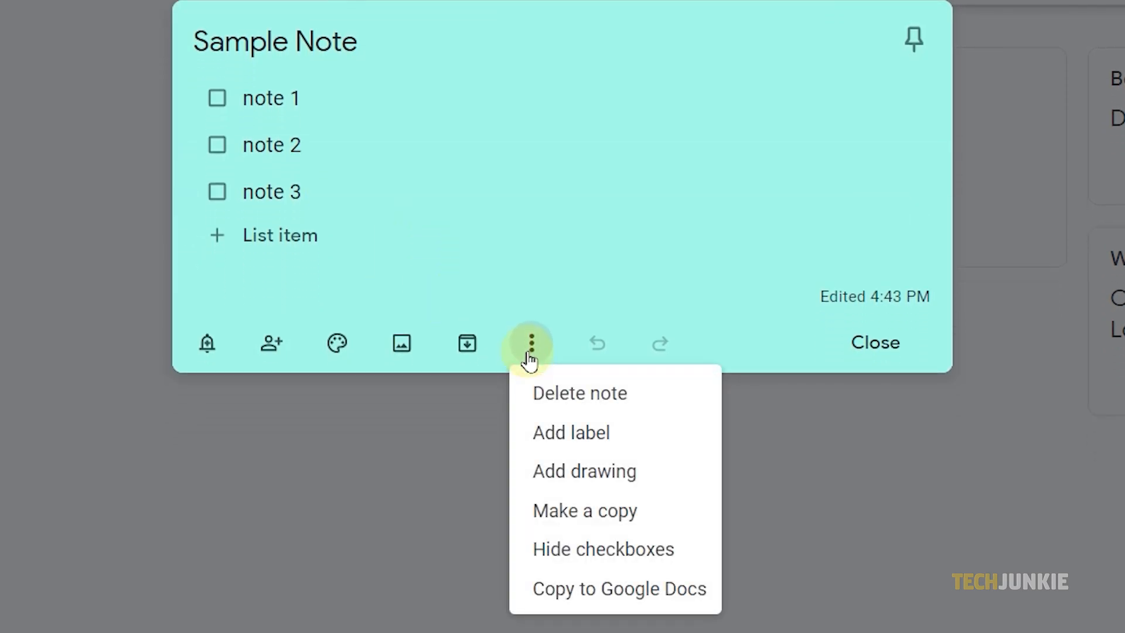
mouse_move(578, 393)
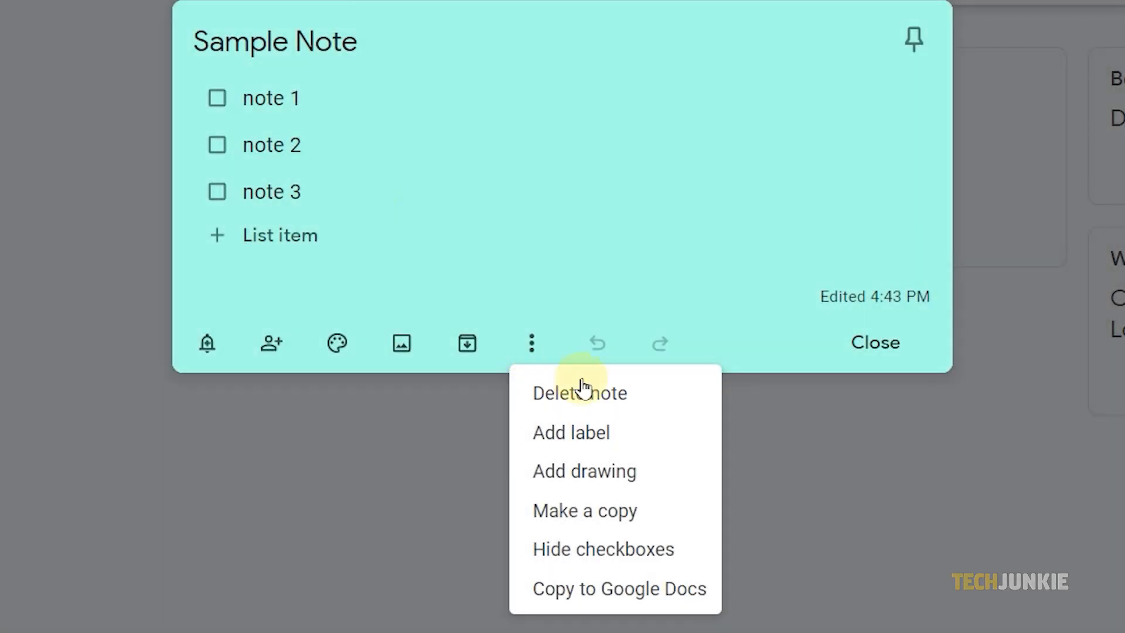
click(578, 392)
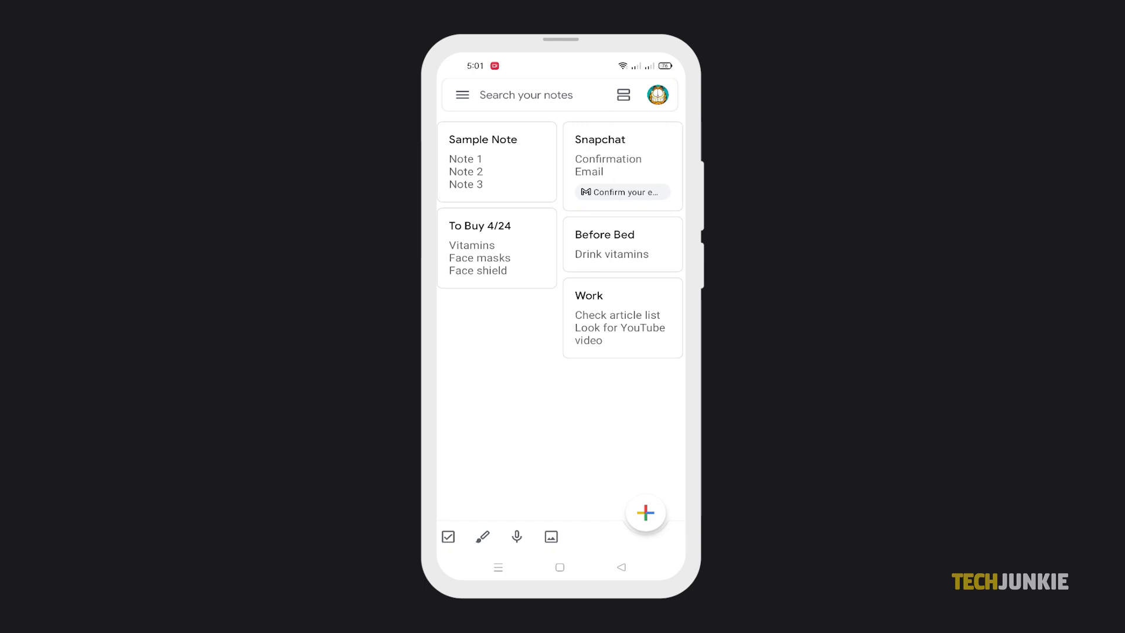
Delete Sample Note on the phone via its three-dot menu.
click(495, 162)
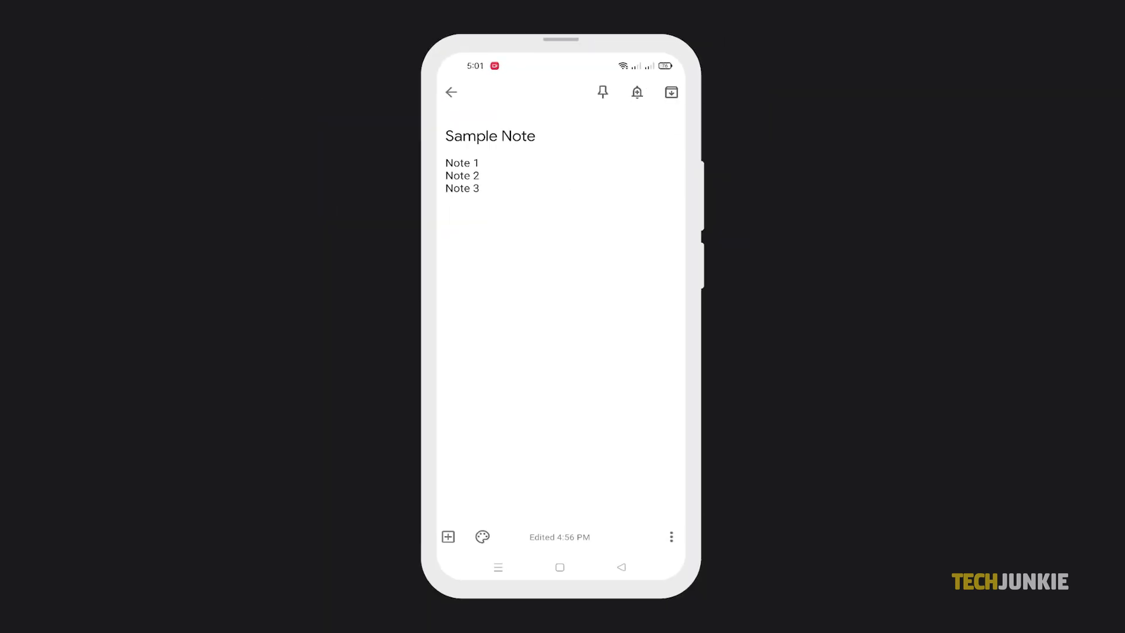
click(670, 536)
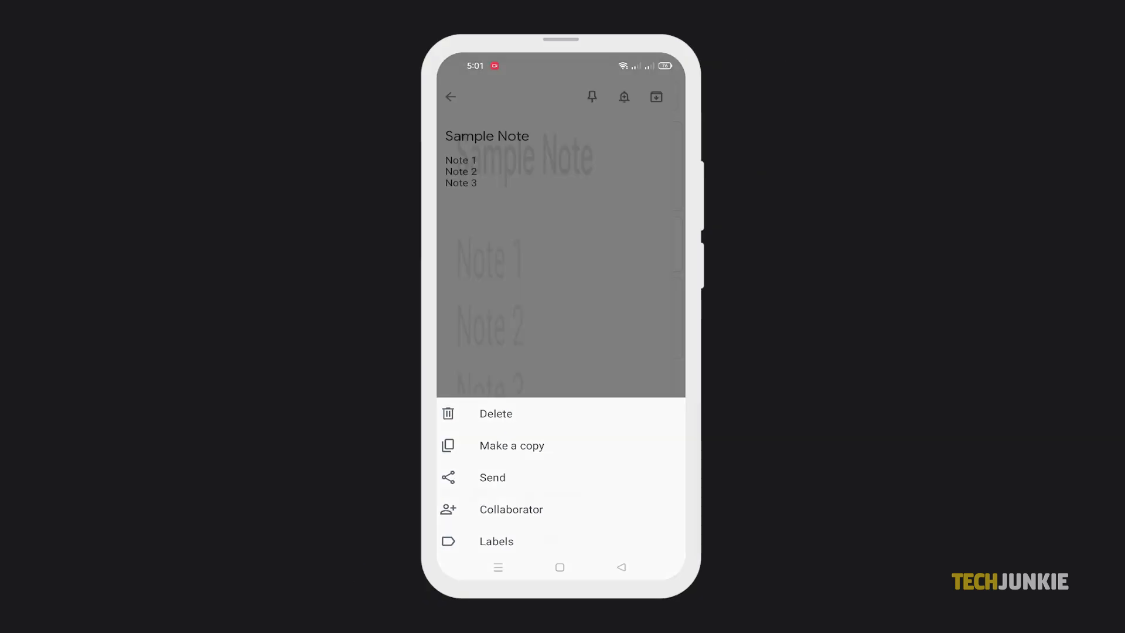
click(495, 414)
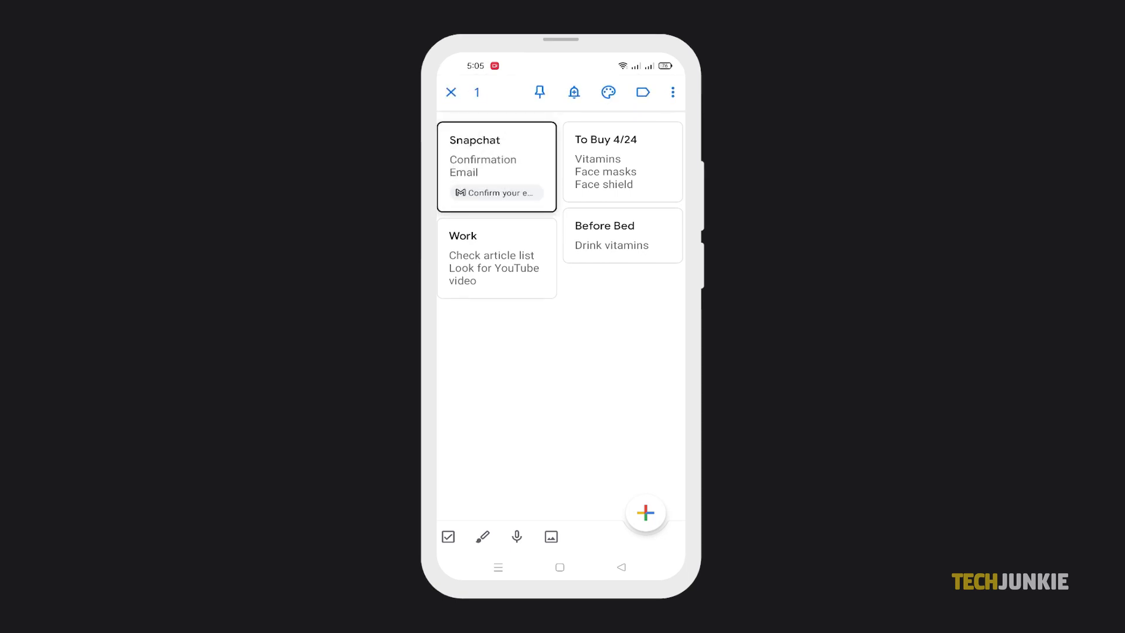
Select Snapchat, To Buy 4/24 and Work together and move them to trash.
click(621, 162)
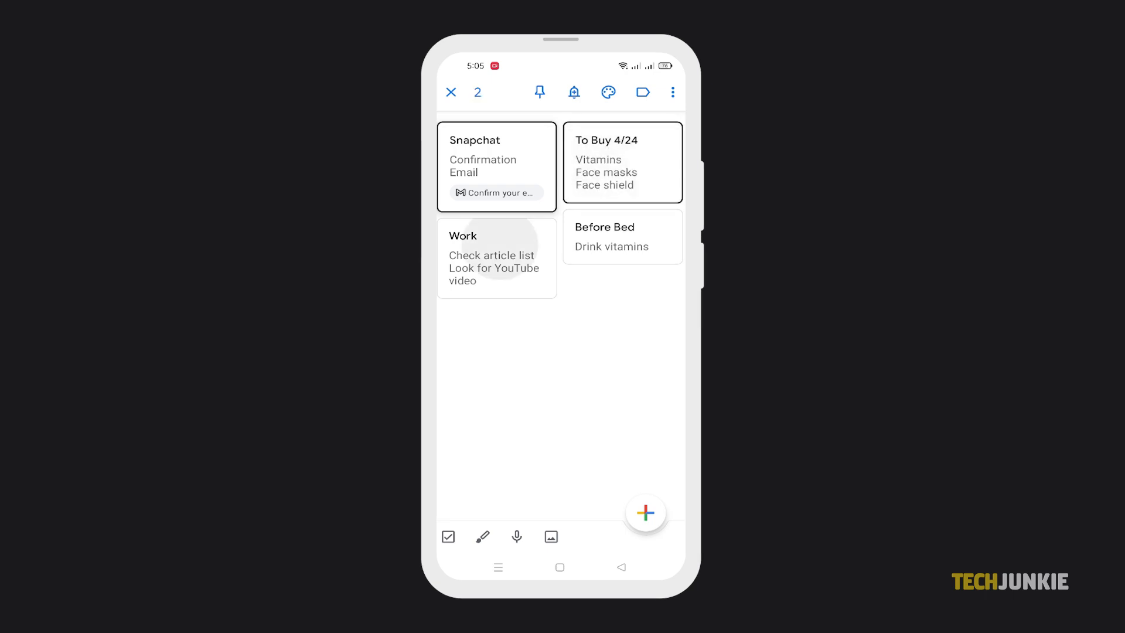
click(496, 257)
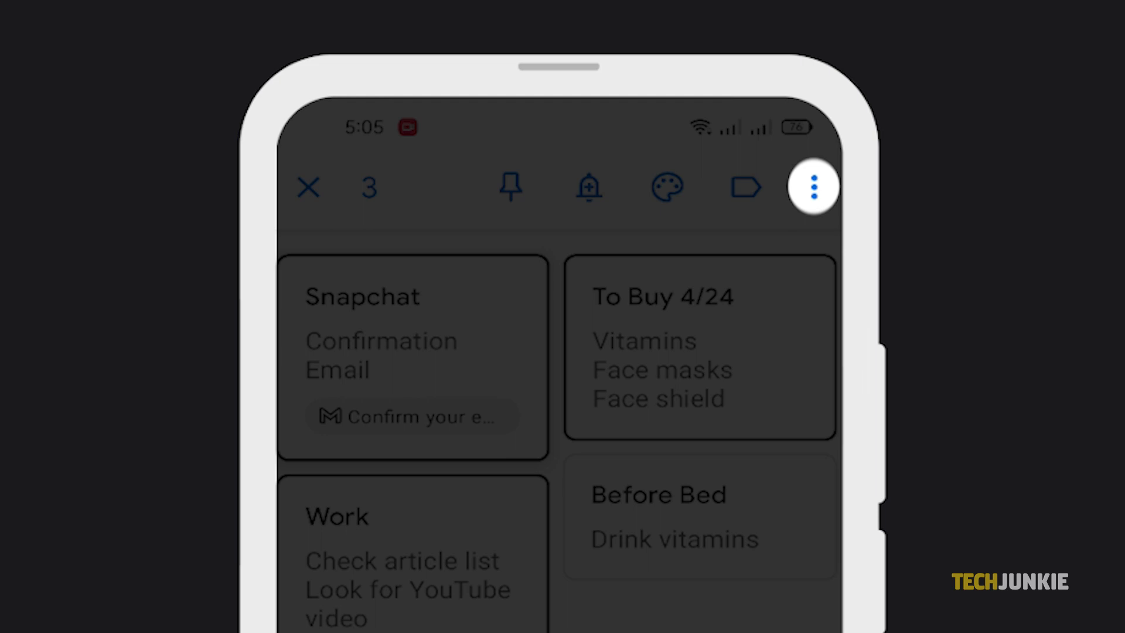
click(813, 187)
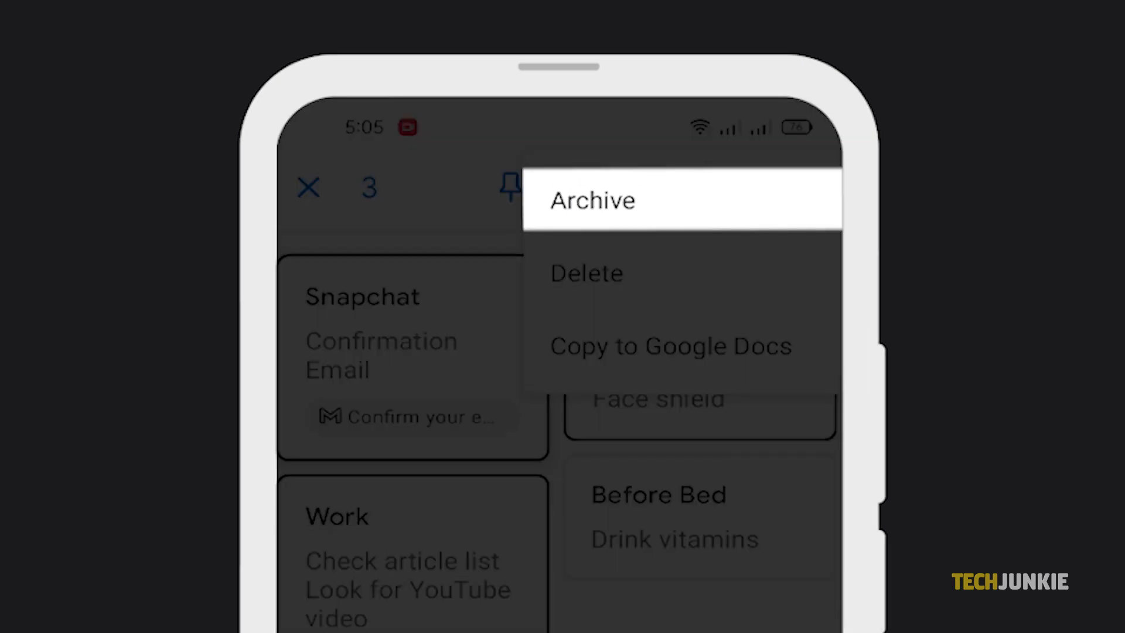
mouse_move(585, 273)
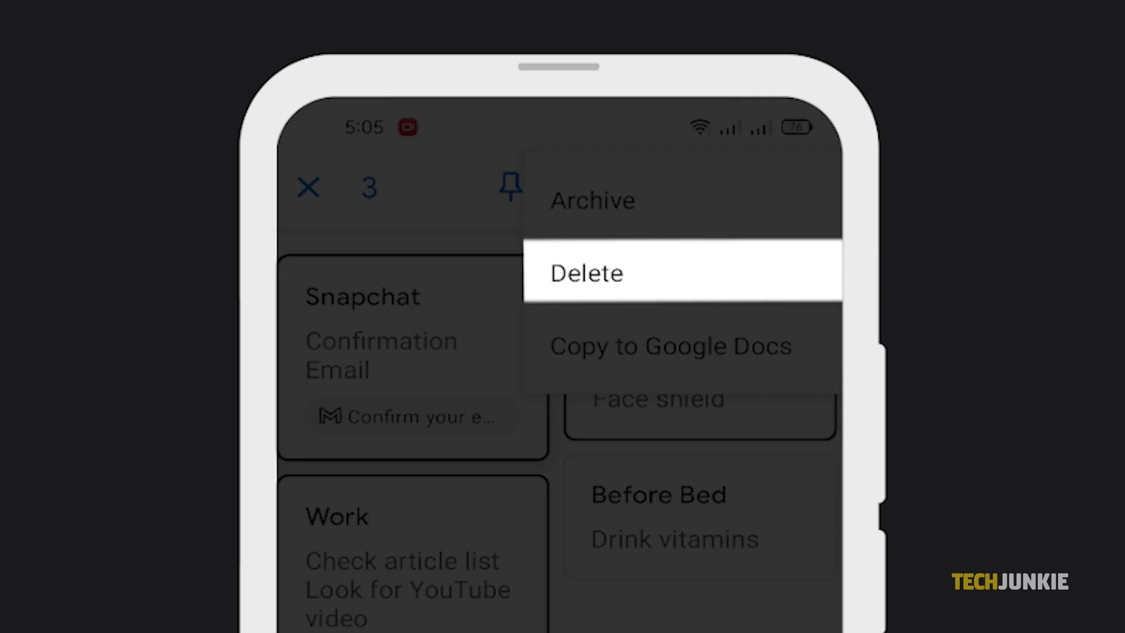
click(586, 273)
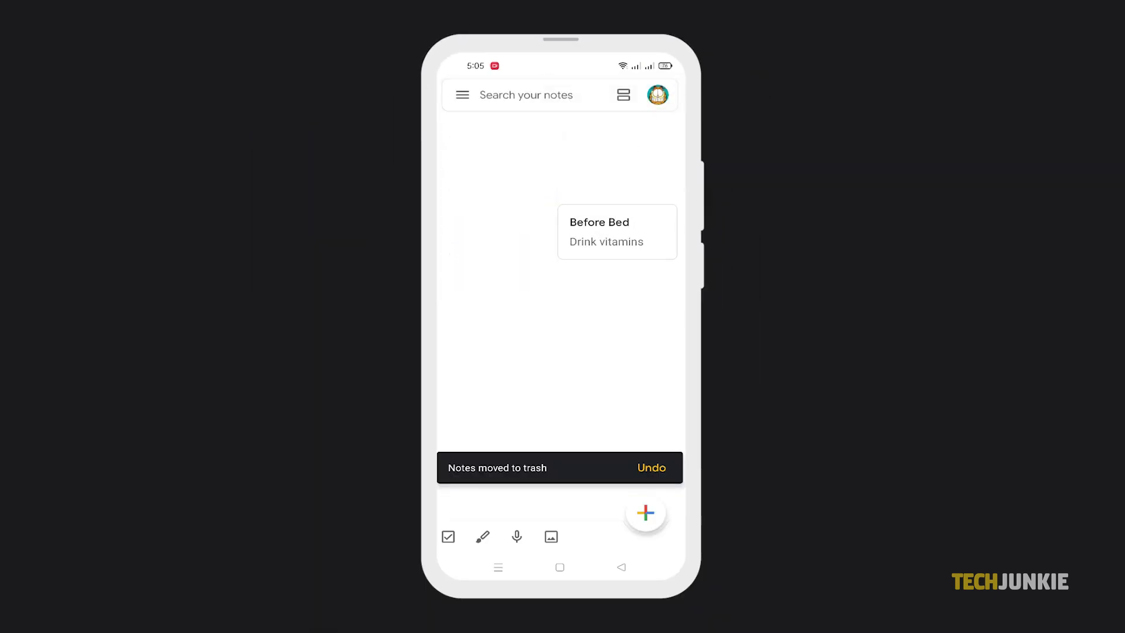